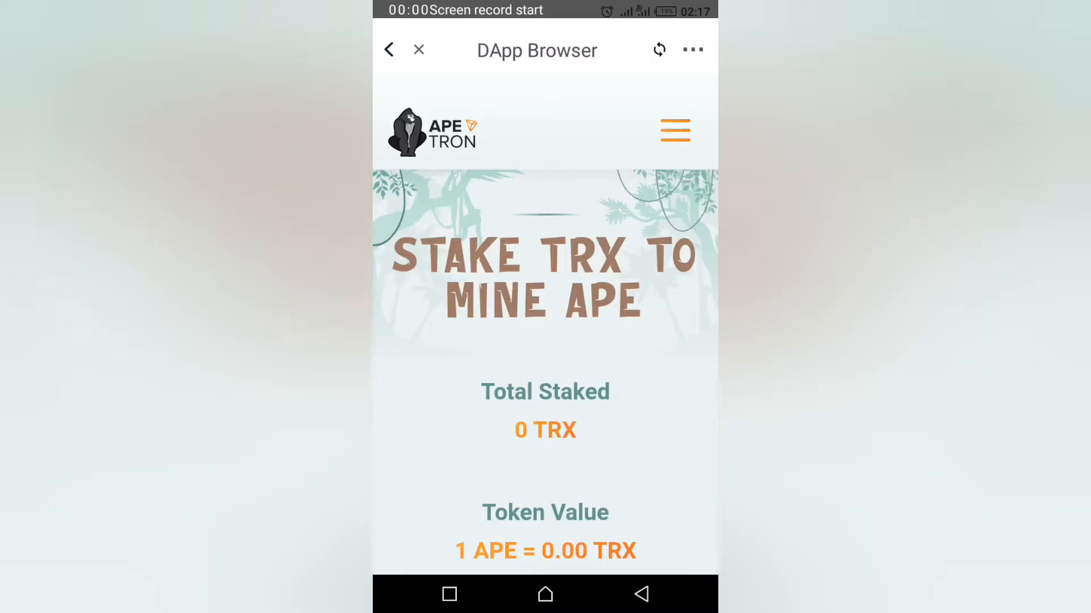
Scroll past Total Staked, Token Value and Mining Level to the wallet address and 5 TRX balance.
{"action": "scroll", "scroll_direction": "down", "scroll_amount": 3}
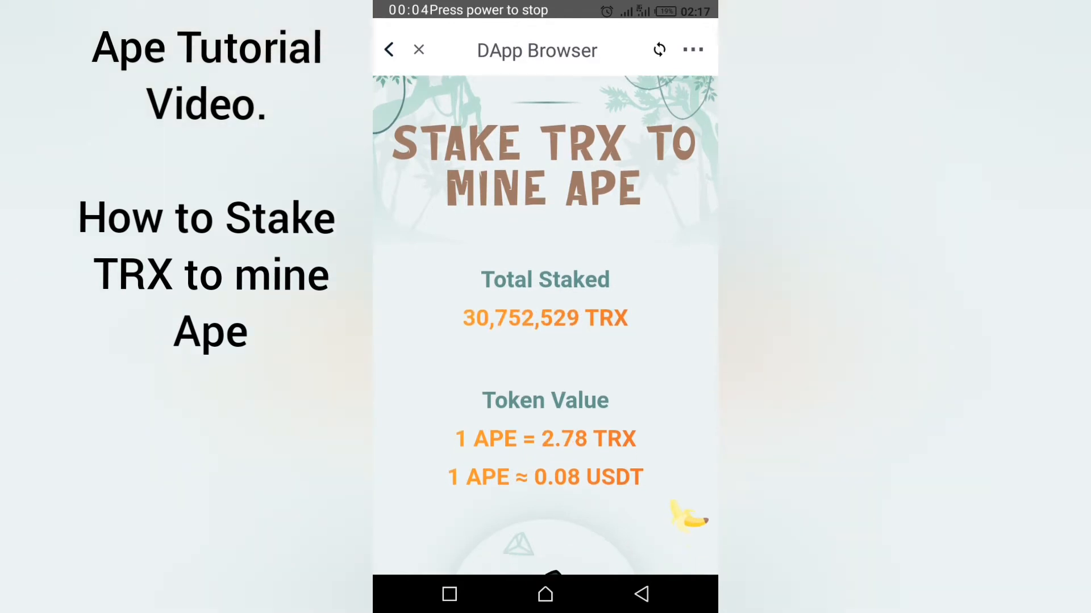
{"action": "scroll", "scroll_direction": "down", "scroll_amount": 3}
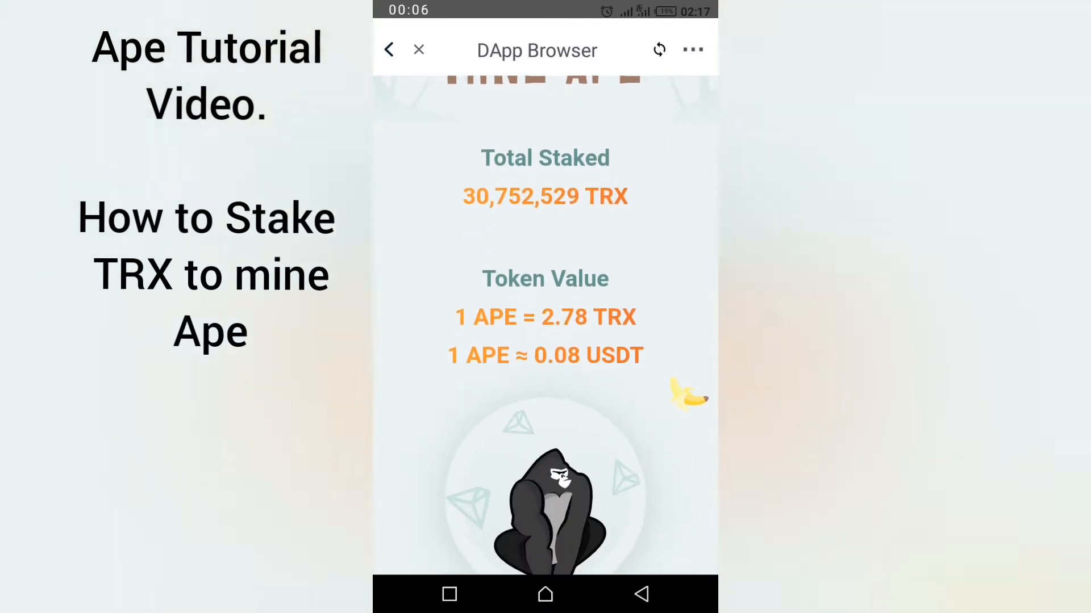
{"action": "scroll", "scroll_direction": "down", "scroll_amount": 3}
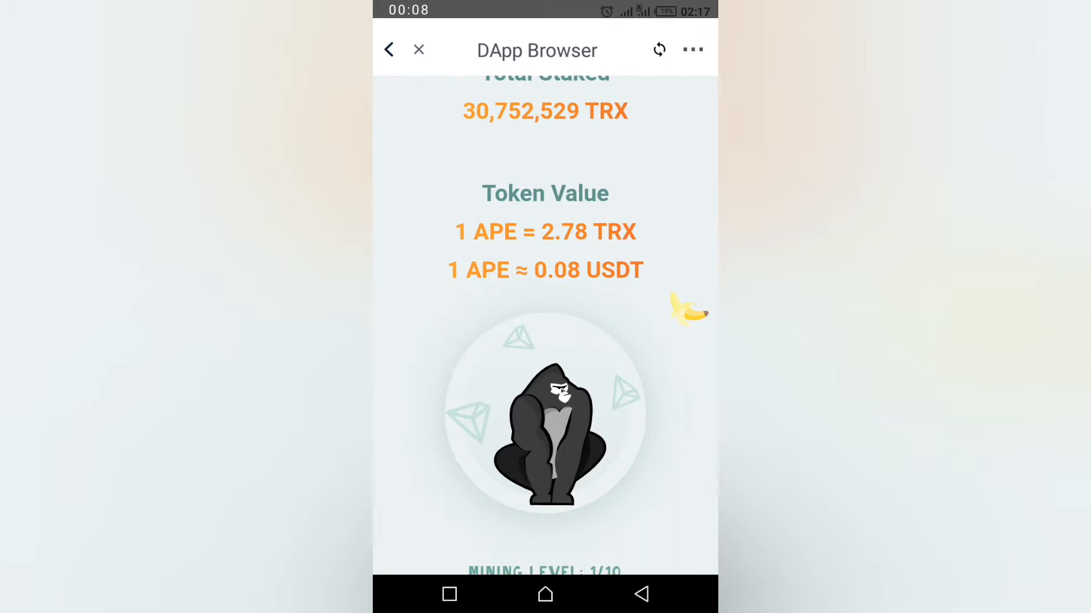
{"action": "scroll", "scroll_direction": "down", "scroll_amount": 3}
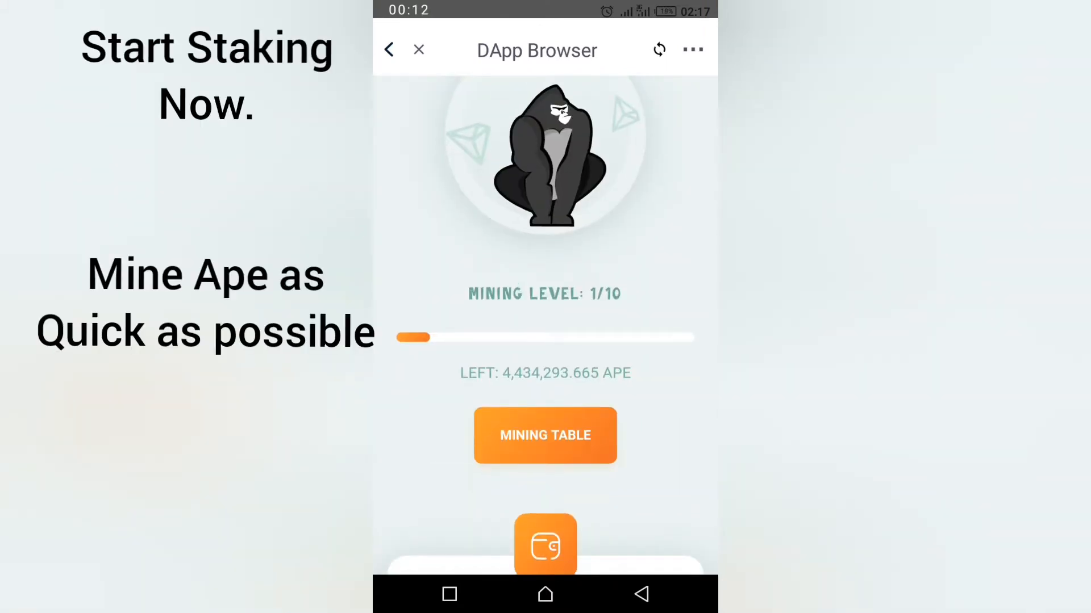
{"action": "scroll", "scroll_direction": "down", "scroll_amount": 3}
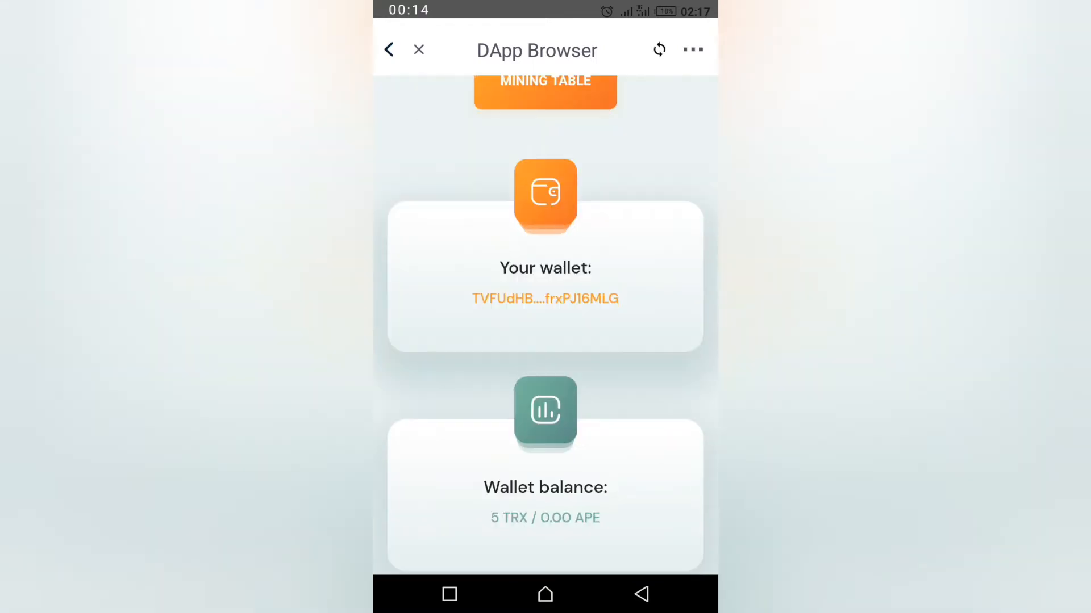
Scroll to the Mining Dashboard showing 0 TRX staked, then back to the Stake TRX panel.
{"action": "scroll", "scroll_direction": "down", "scroll_amount": 3}
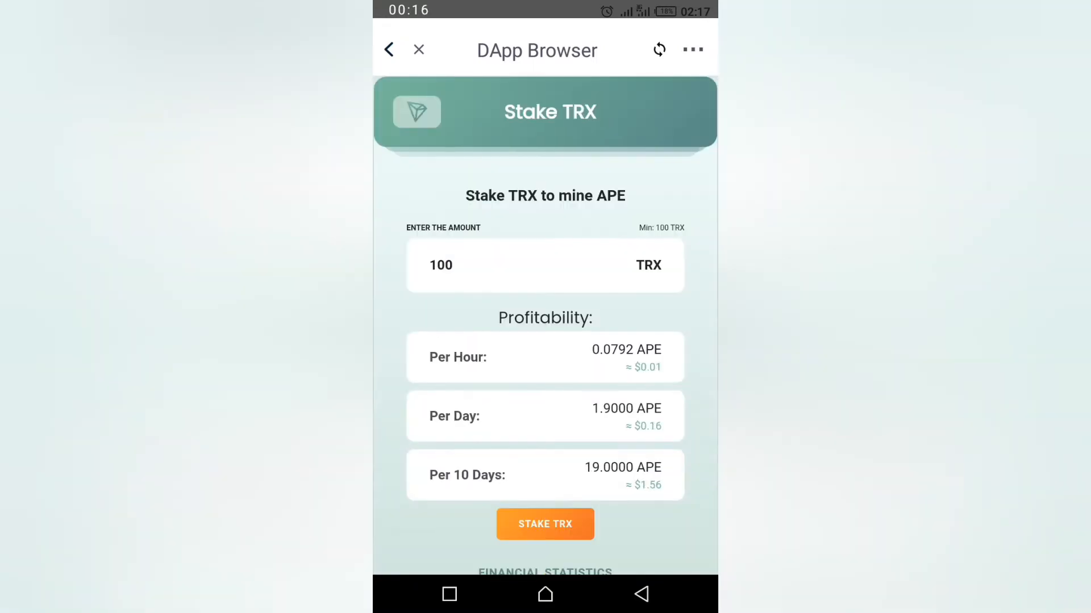
{"action": "scroll", "scroll_direction": "down", "scroll_amount": 3}
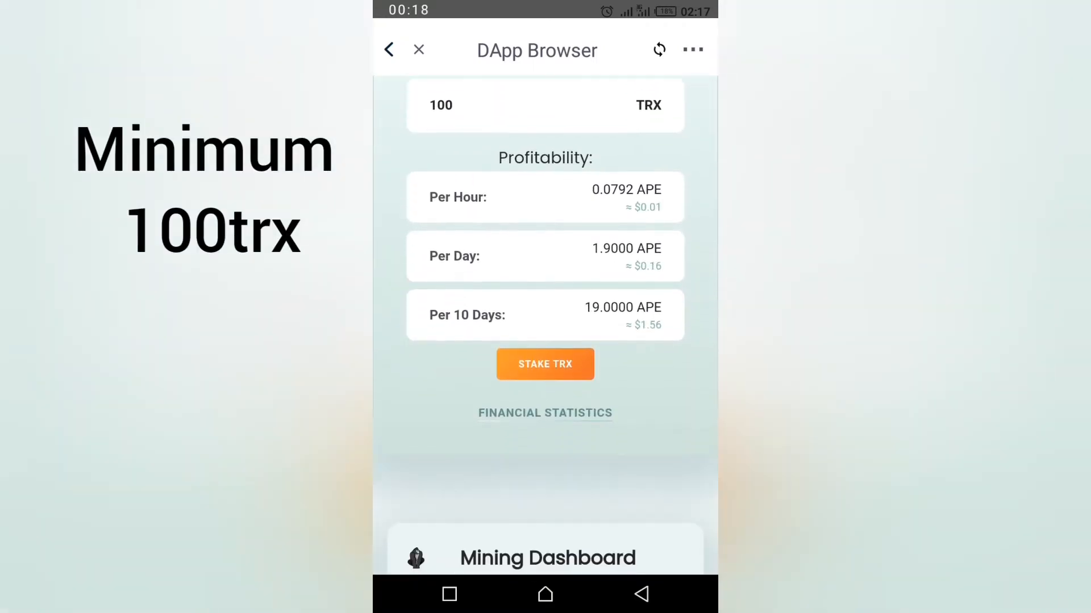
{"action": "scroll", "scroll_direction": "down", "scroll_amount": 3}
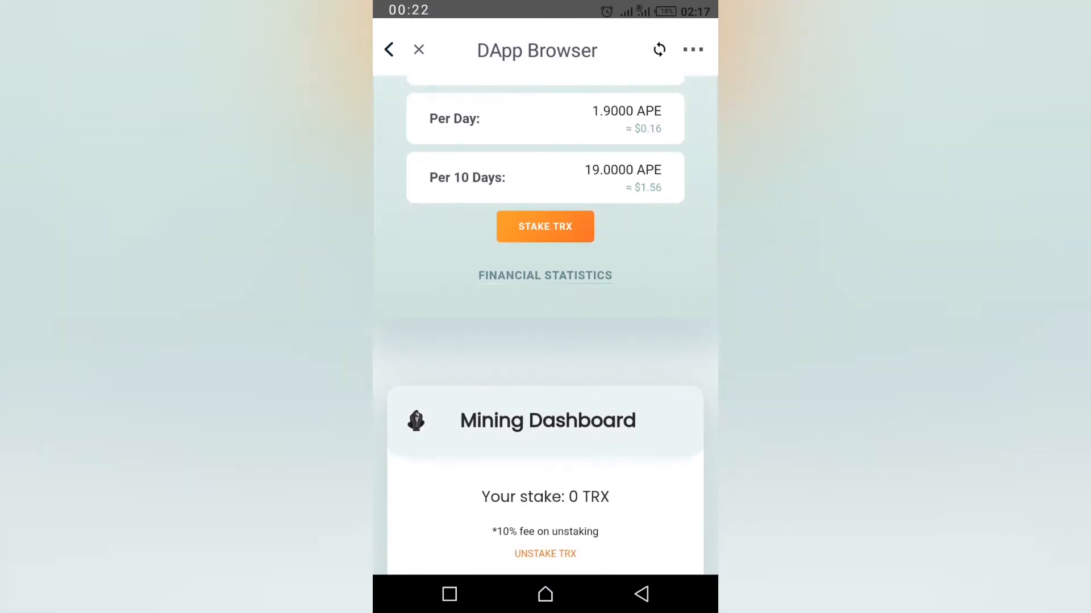
{"action": "scroll", "scroll_direction": "down", "scroll_amount": 3}
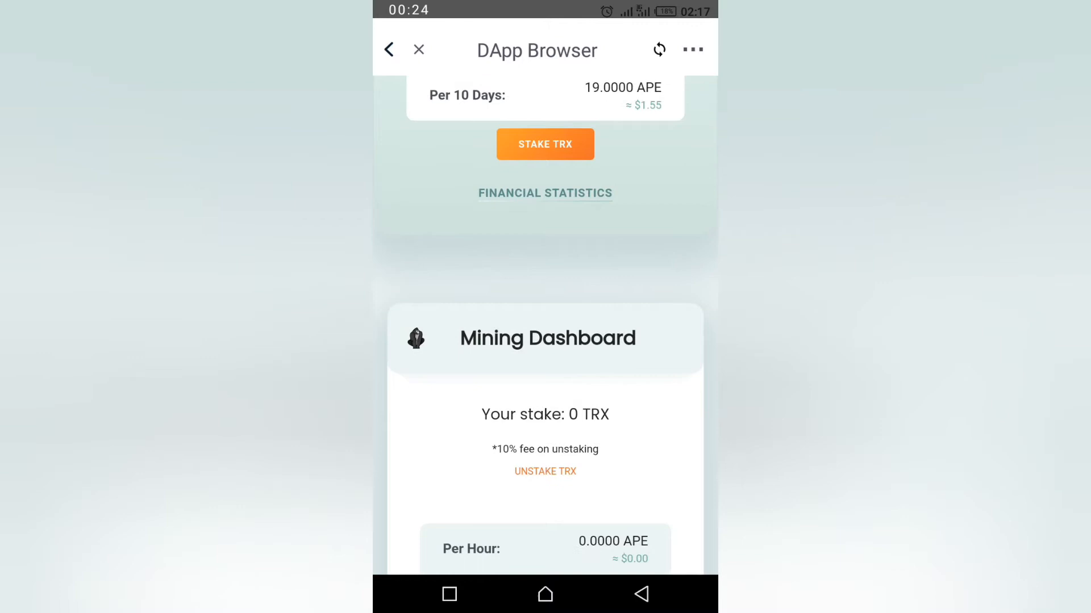
{"action": "scroll", "scroll_direction": "down", "scroll_amount": 3}
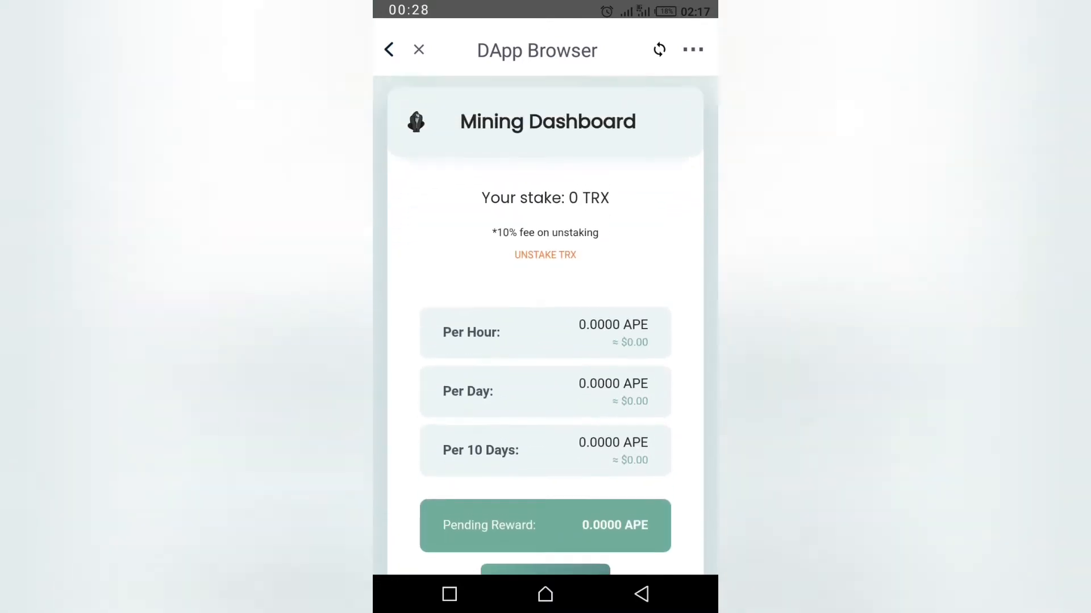
{"action": "scroll", "scroll_direction": "down", "scroll_amount": 3}
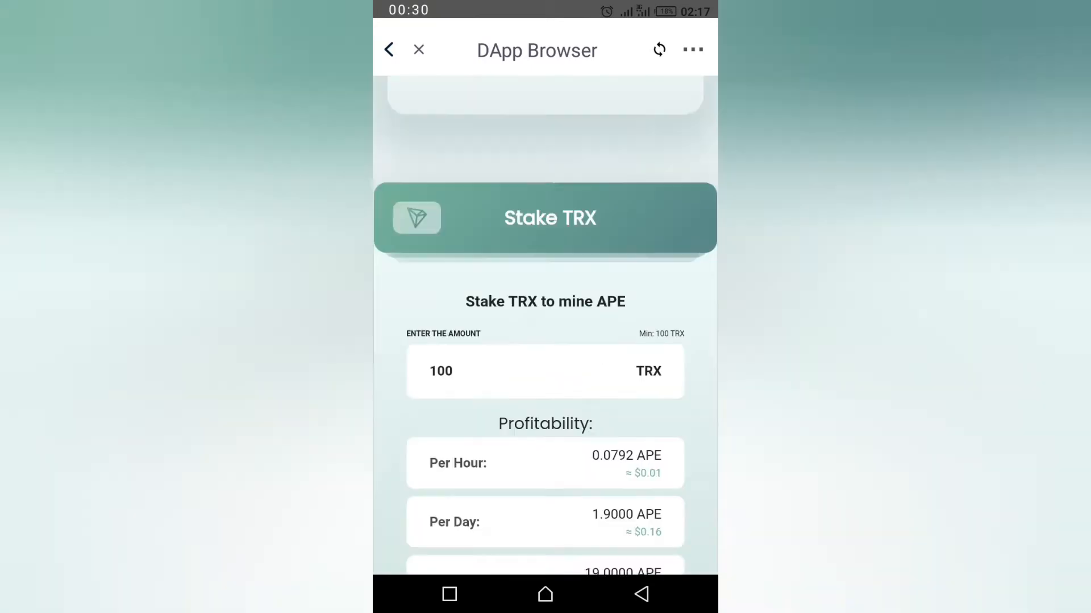
Change the stake amount to 10000 TRX and check the 1900 APE per 10 days projection.
{"action": "scroll", "scroll_direction": "down", "scroll_amount": 3}
{"action": "type", "text": "0"}
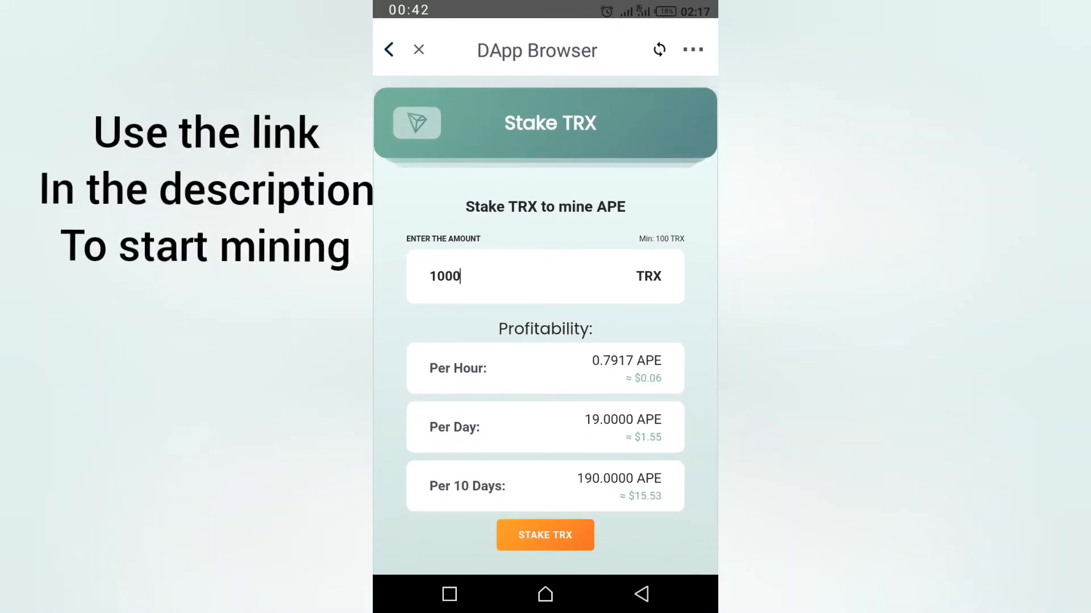
{"action": "scroll", "scroll_direction": "up", "scroll_amount": 3}
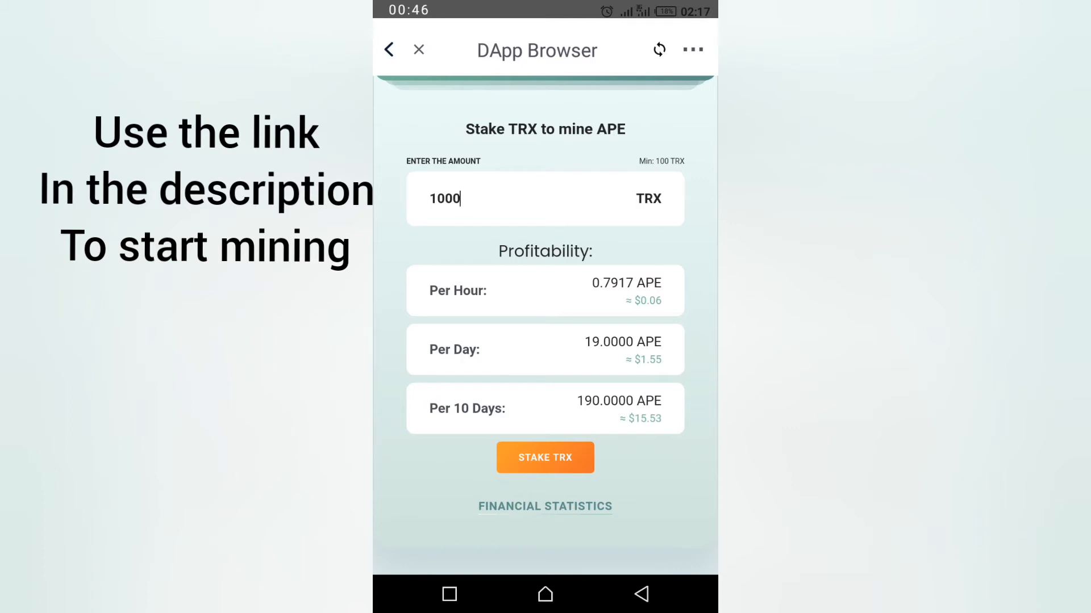
{"action": "left_click", "coordinate": [545, 198]}
{"action": "type", "text": "0"}
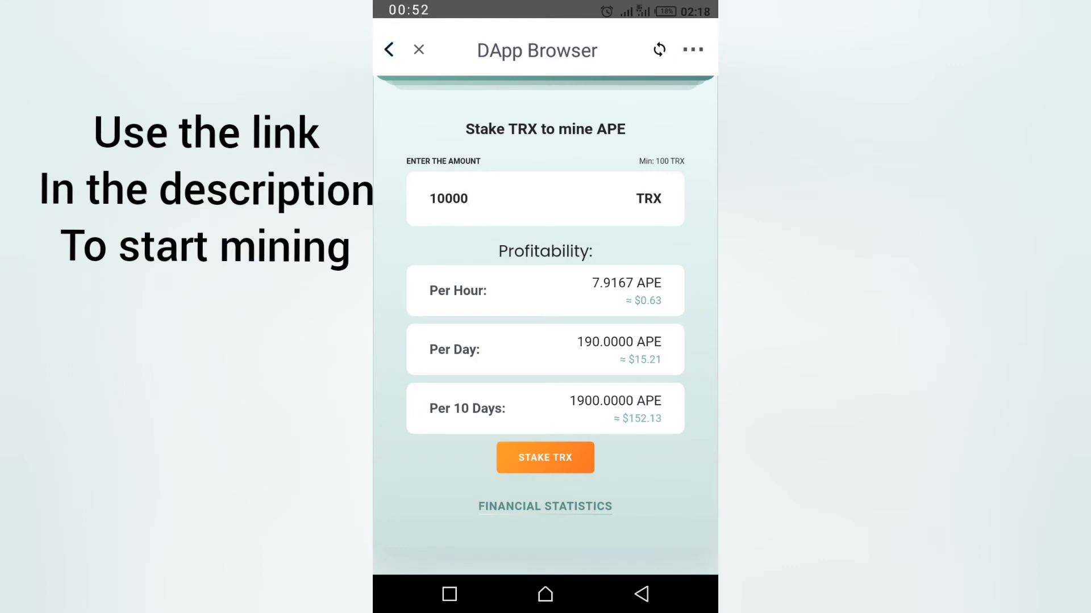
{"action": "left_click", "coordinate": [473, 198]}
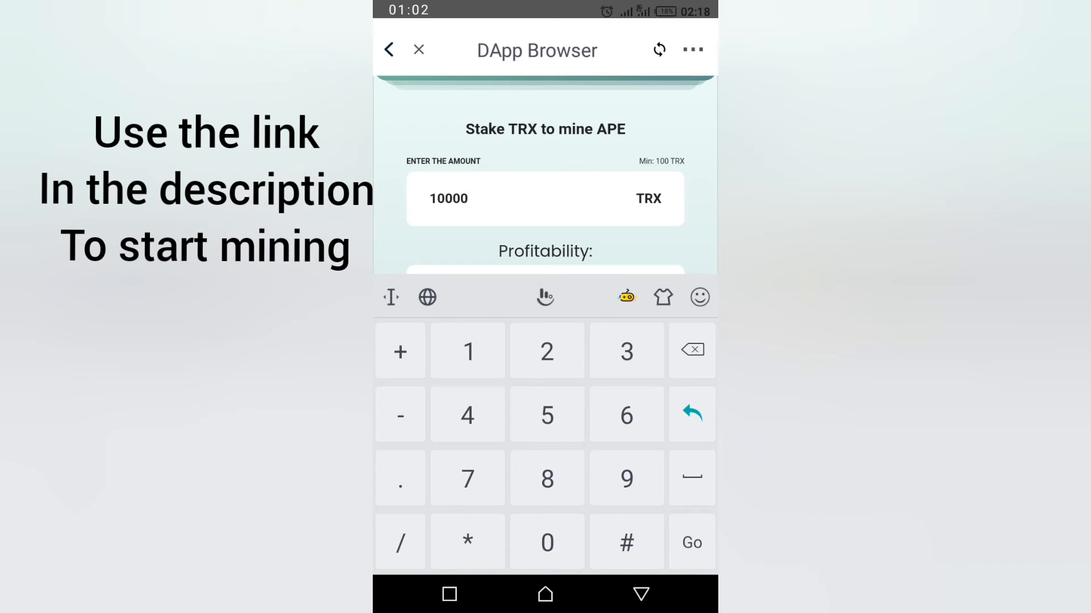
Delete digits after the max-100 warning so the amount reads 100 TRX, projecting 19 APE.
{"action": "left_click", "coordinate": [690, 350]}
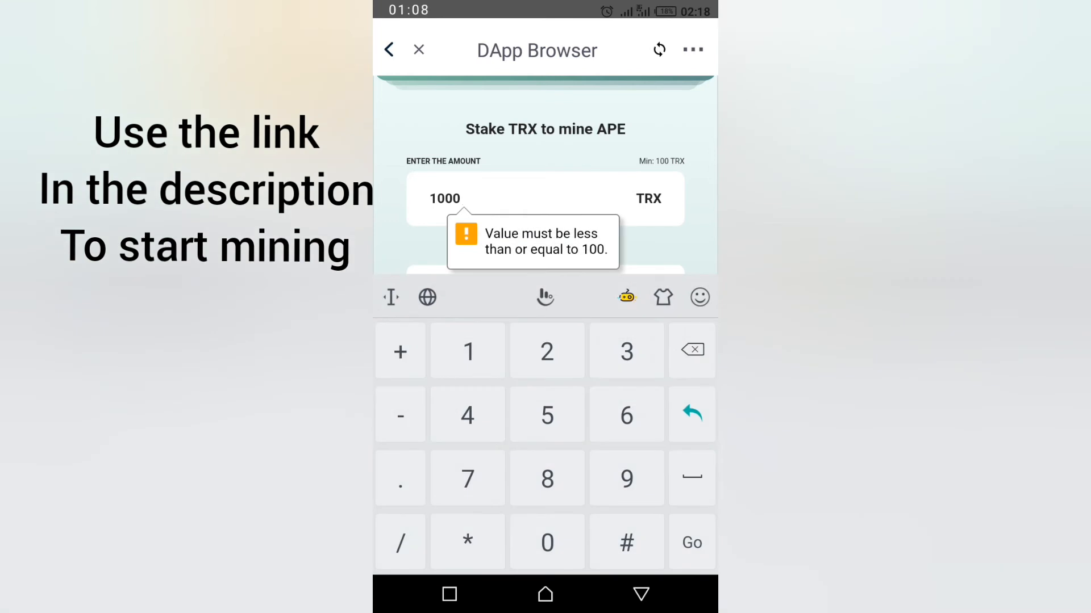
{"action": "left_click", "coordinate": [691, 350]}
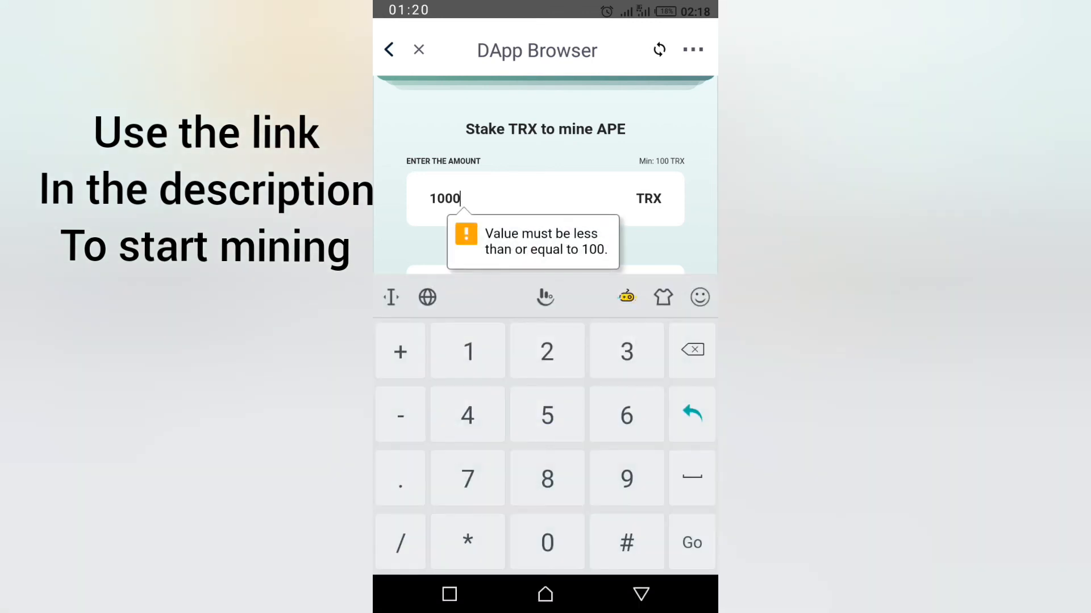
{"action": "left_click", "coordinate": [691, 350]}
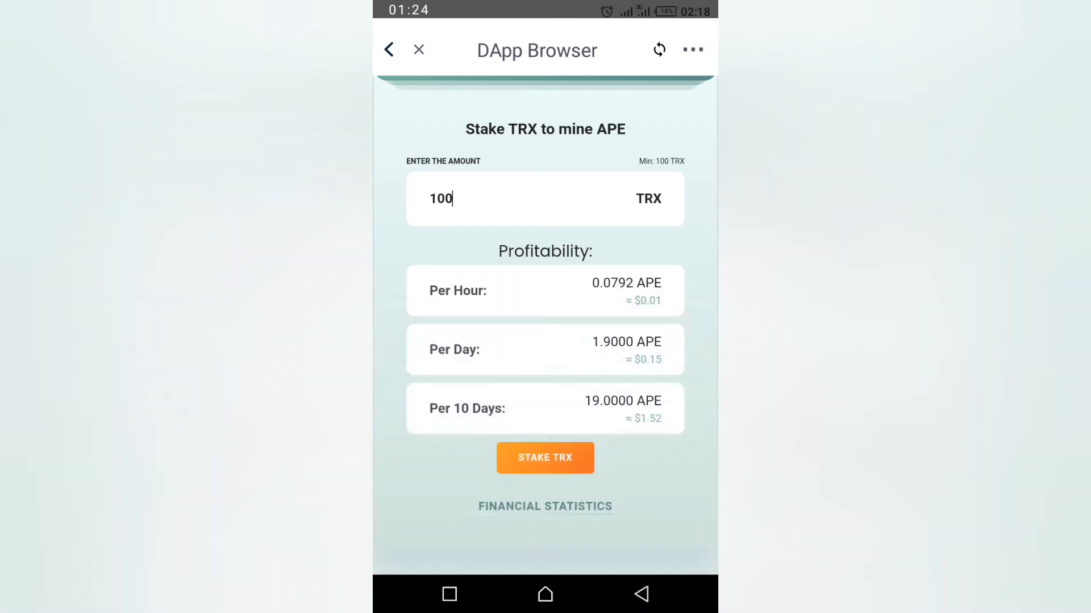
{"action": "left_click", "coordinate": [544, 458]}
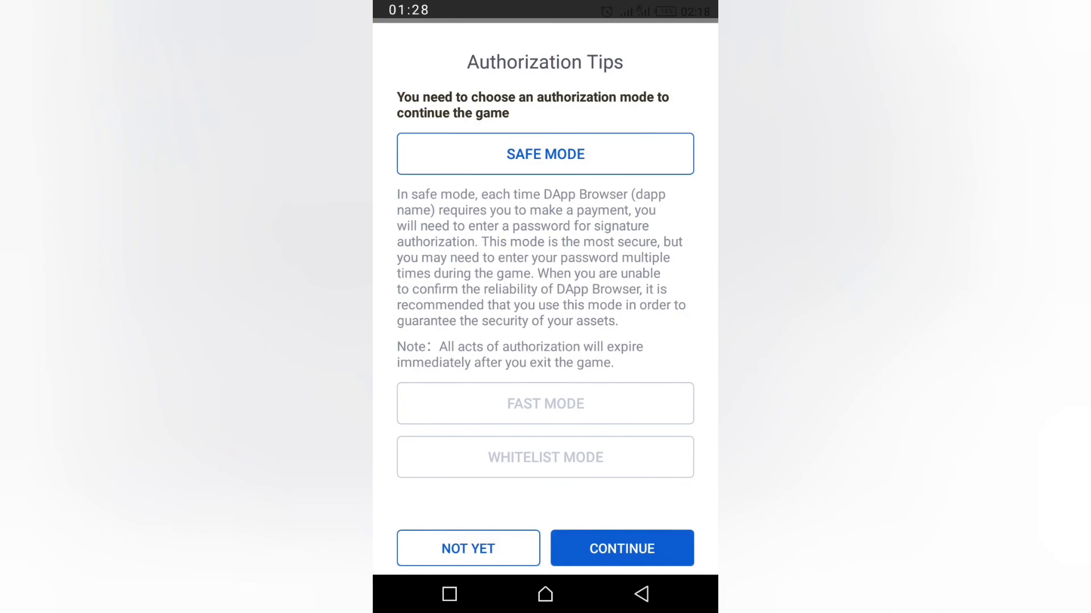
{"action": "left_click", "coordinate": [620, 548]}
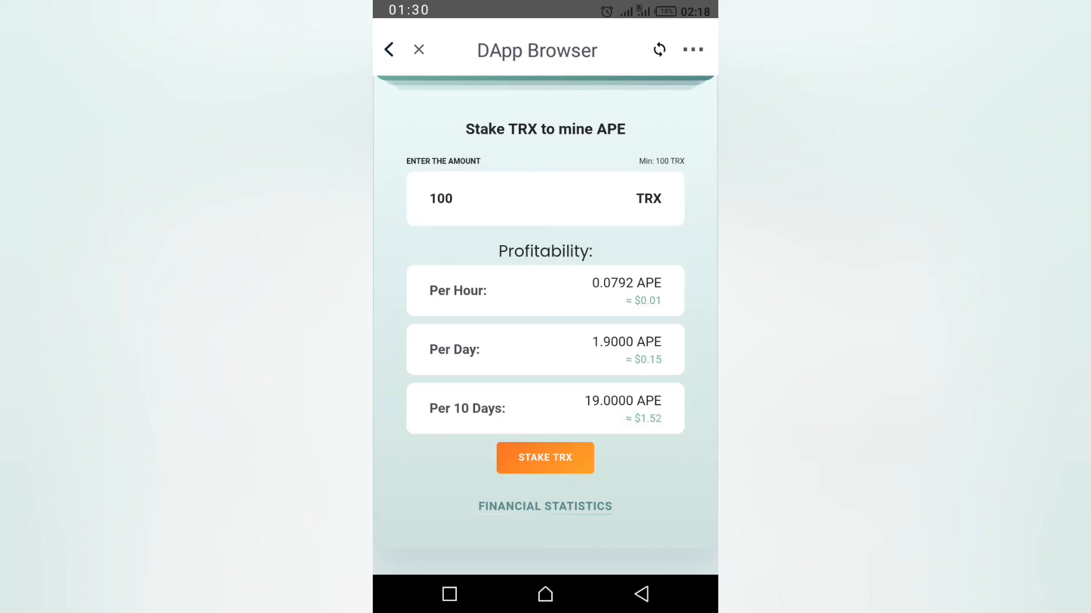